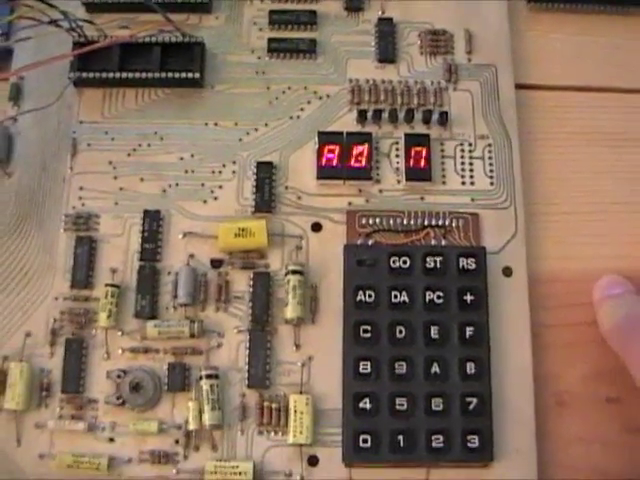
pyautogui.moveTo(320, 240)
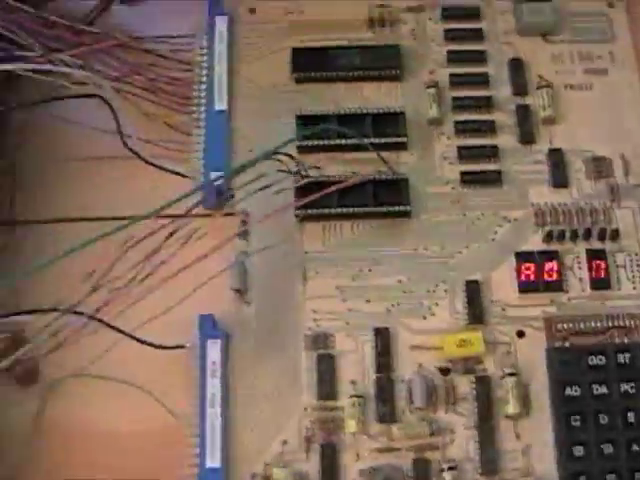